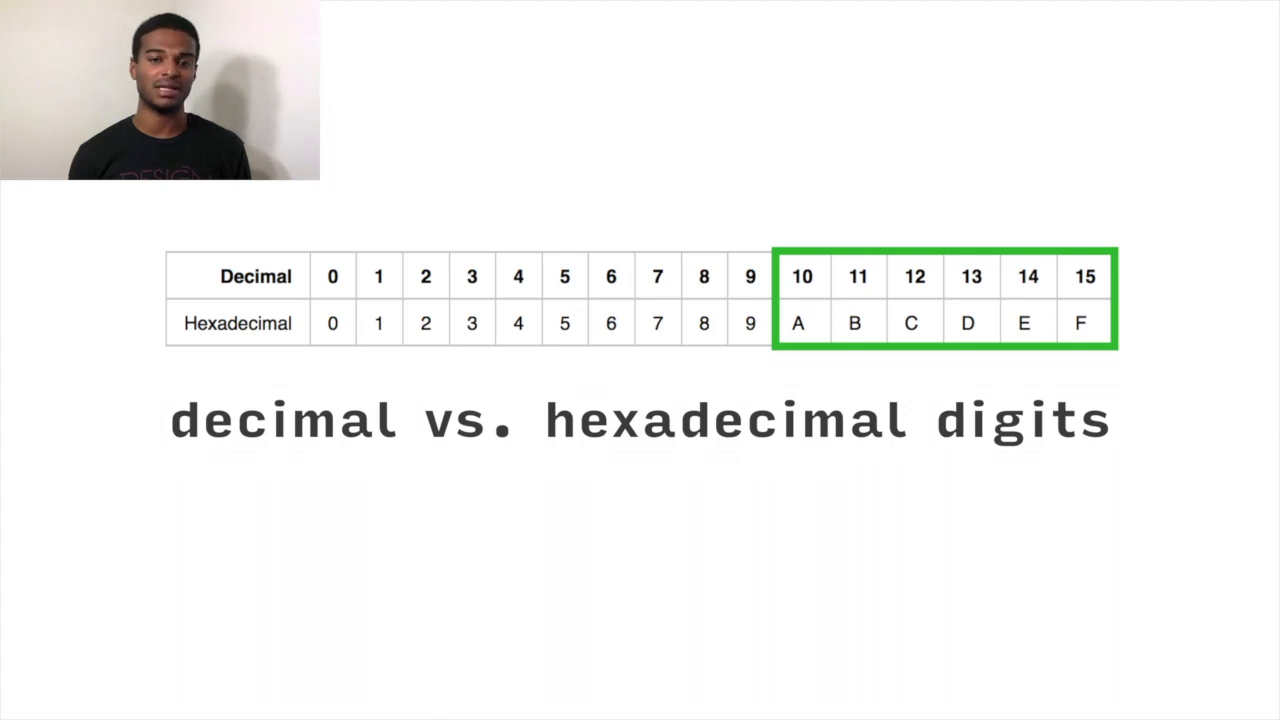
pyautogui.press('Right')
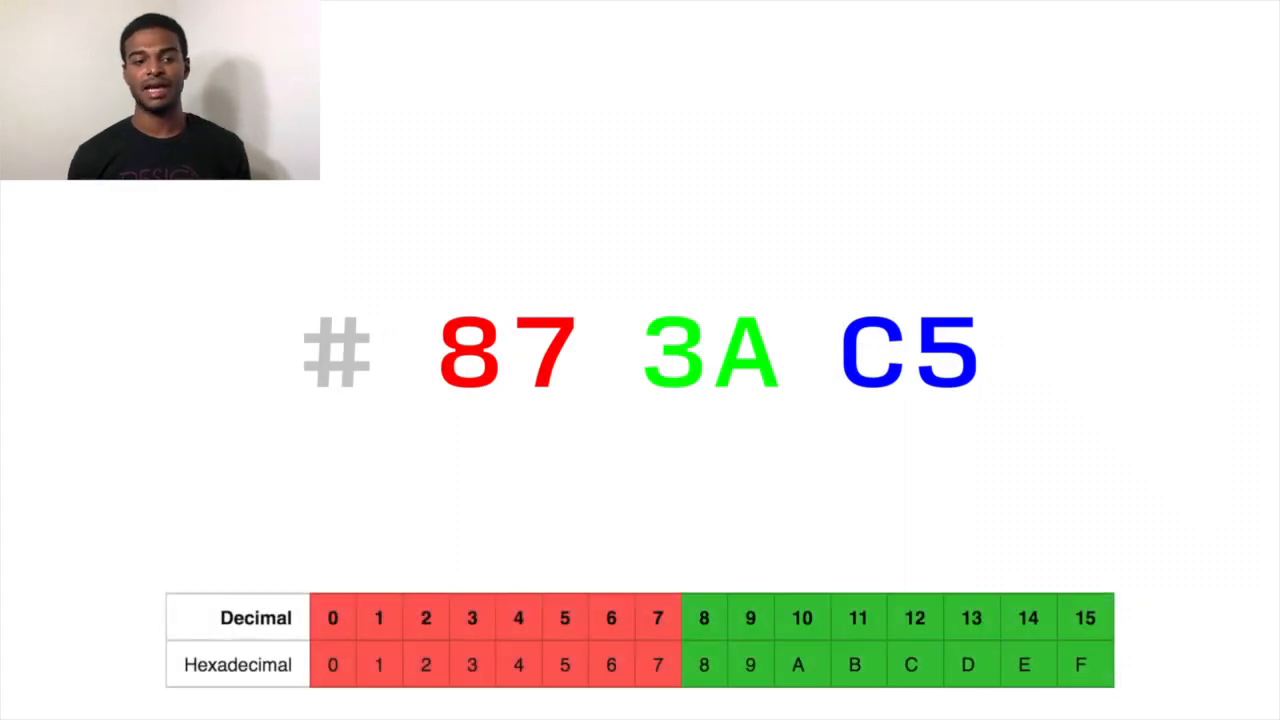